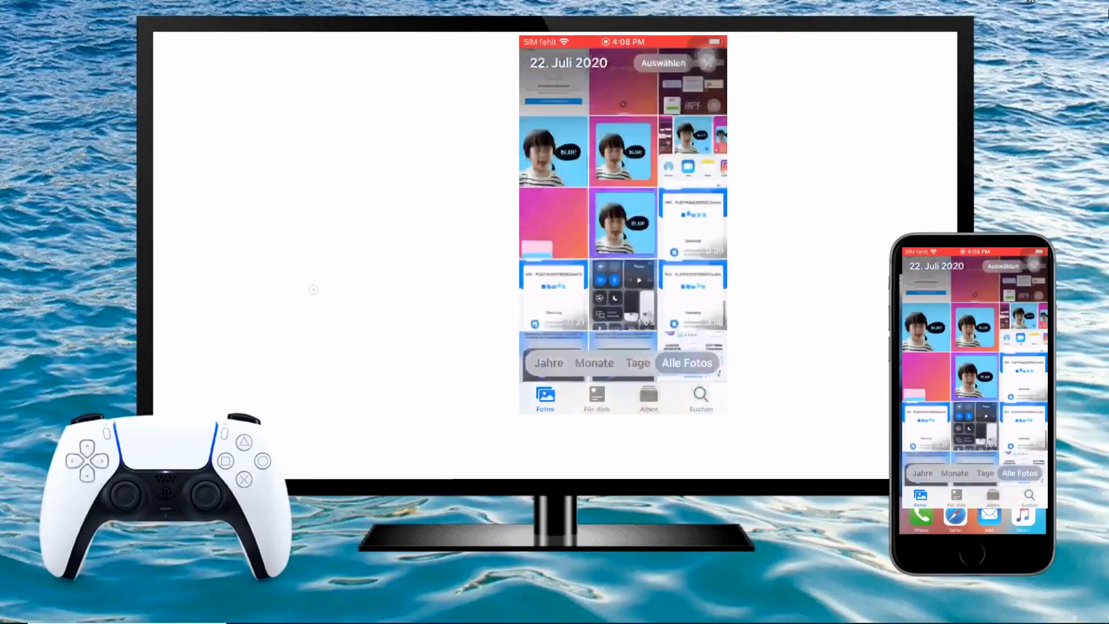
Screenshot the mirrored iPhone home screen and open the LetsView save folder showing it
scroll(down, 3)
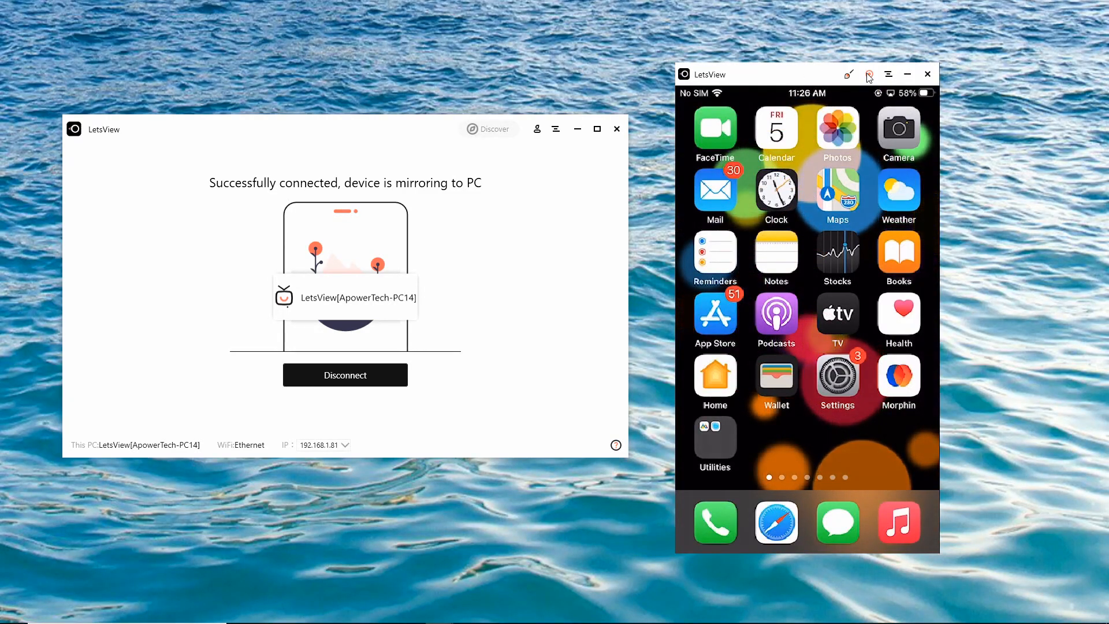
click(869, 75)
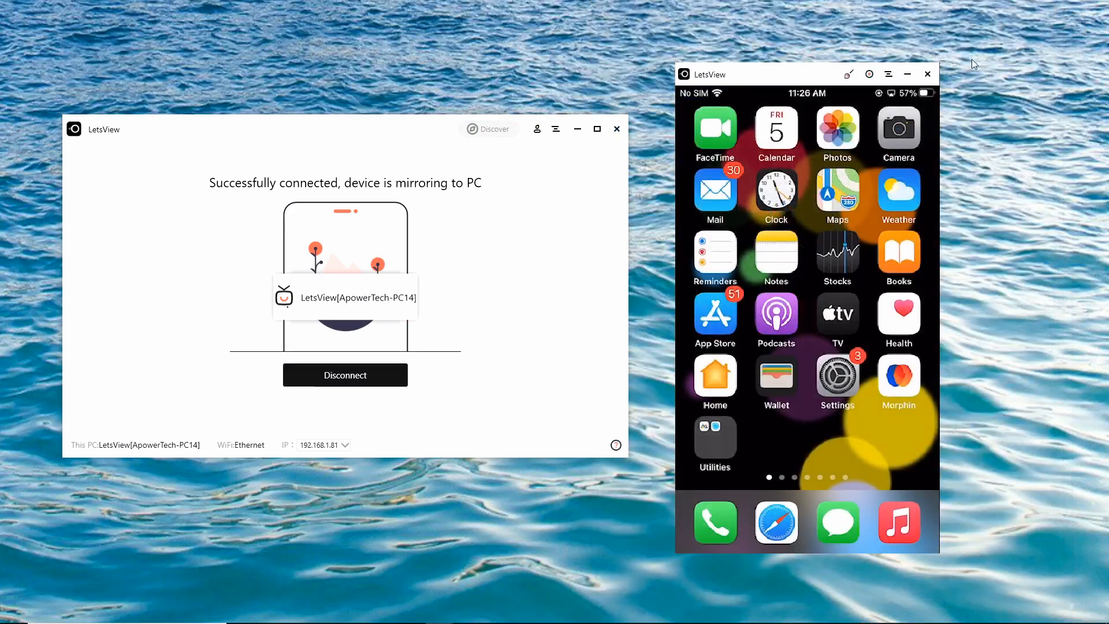
click(849, 74)
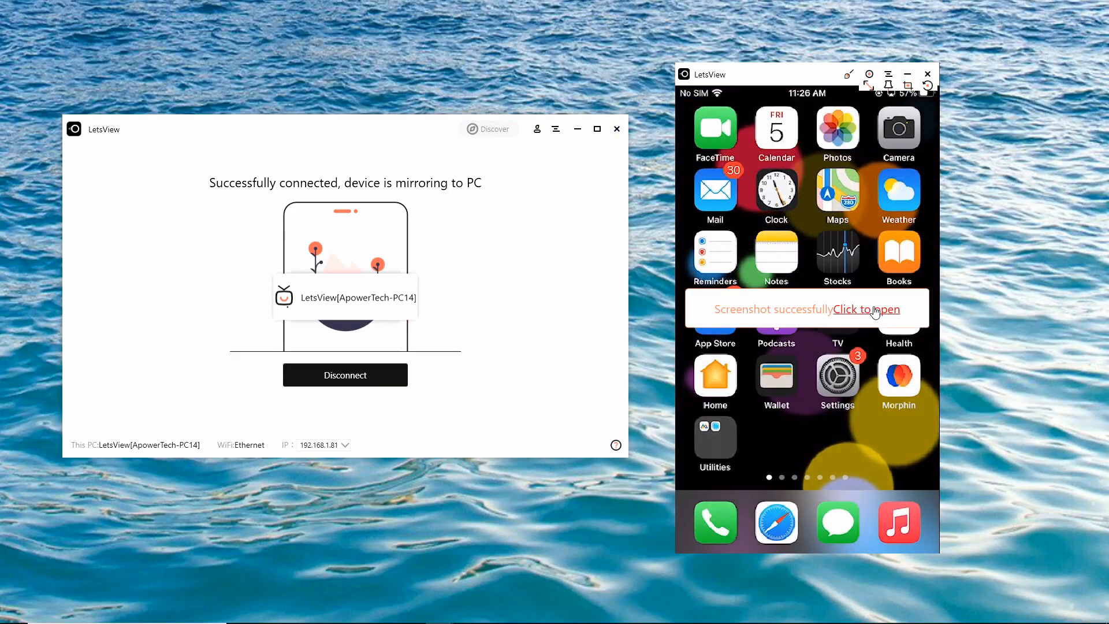
click(859, 309)
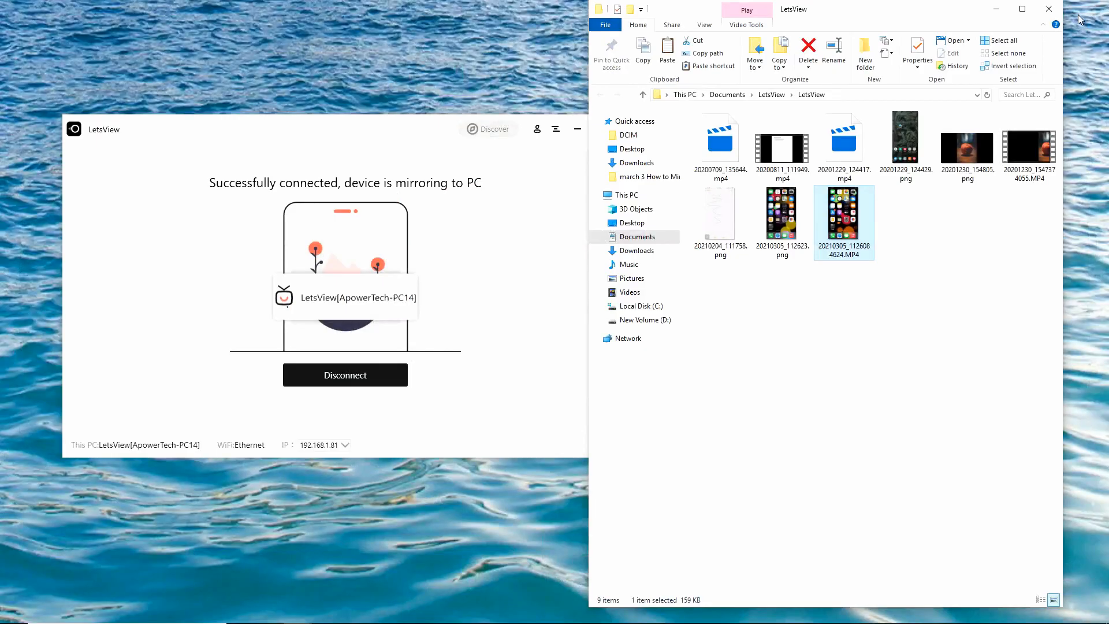